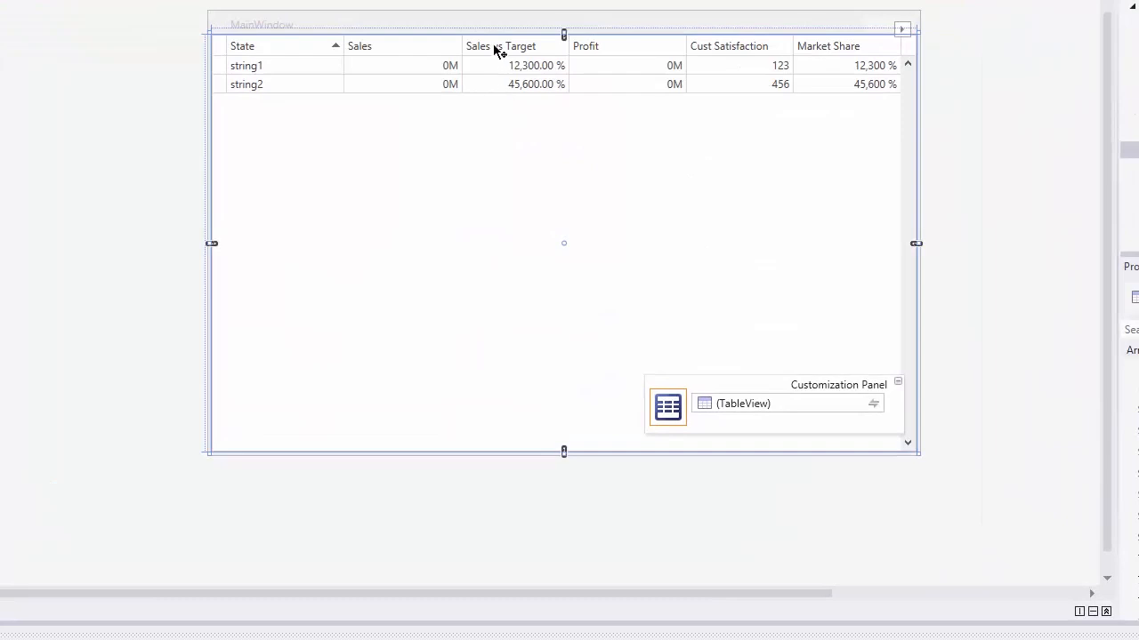
- Make Sales vs Target red below 0 and green above 0, then start Profit's green data bars
right_click(499, 46)
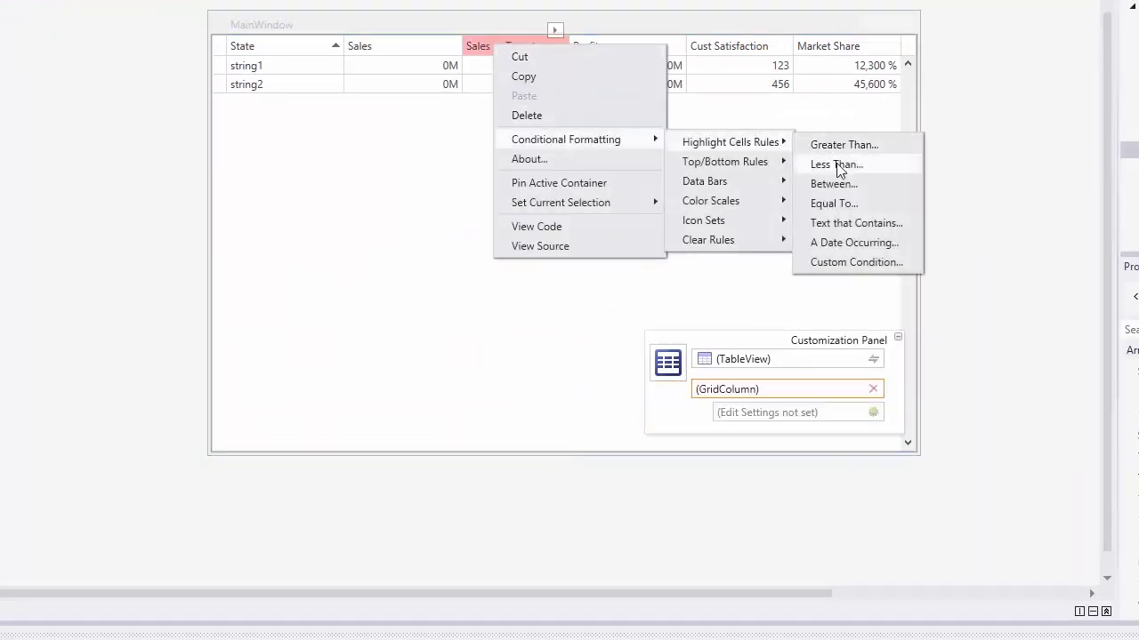
click(836, 164)
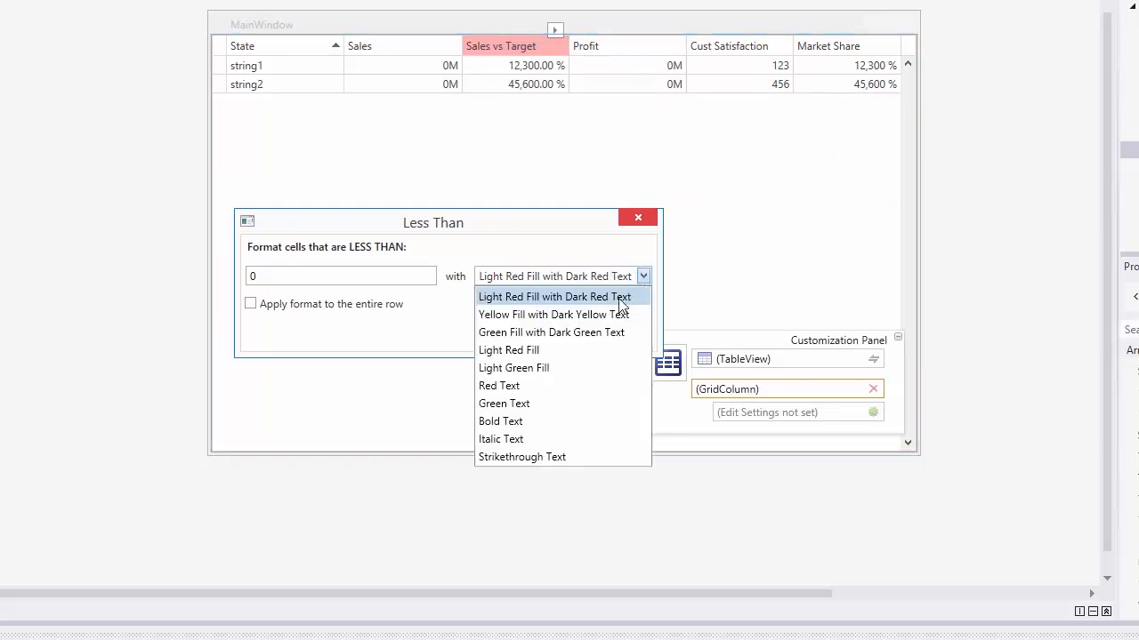
click(637, 217)
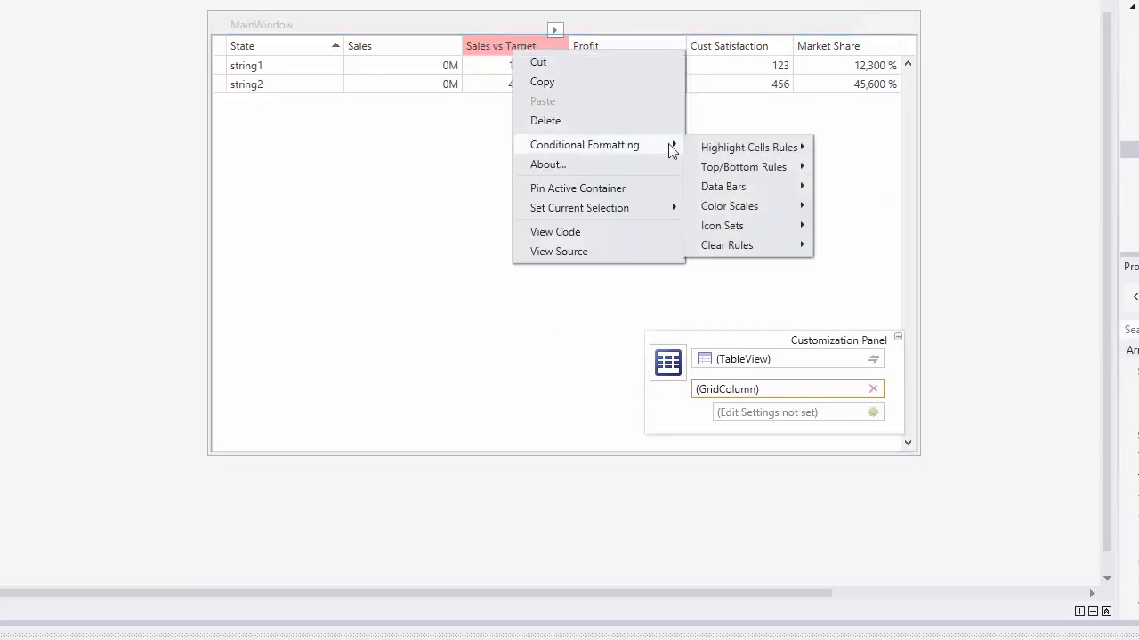
click(747, 146)
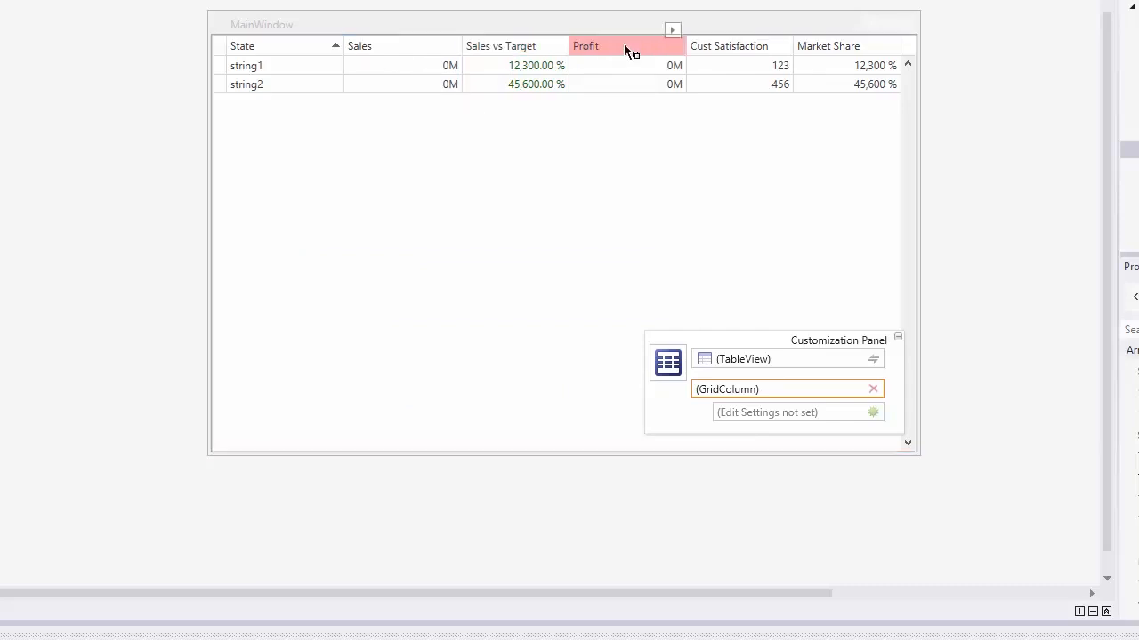
right_click(626, 50)
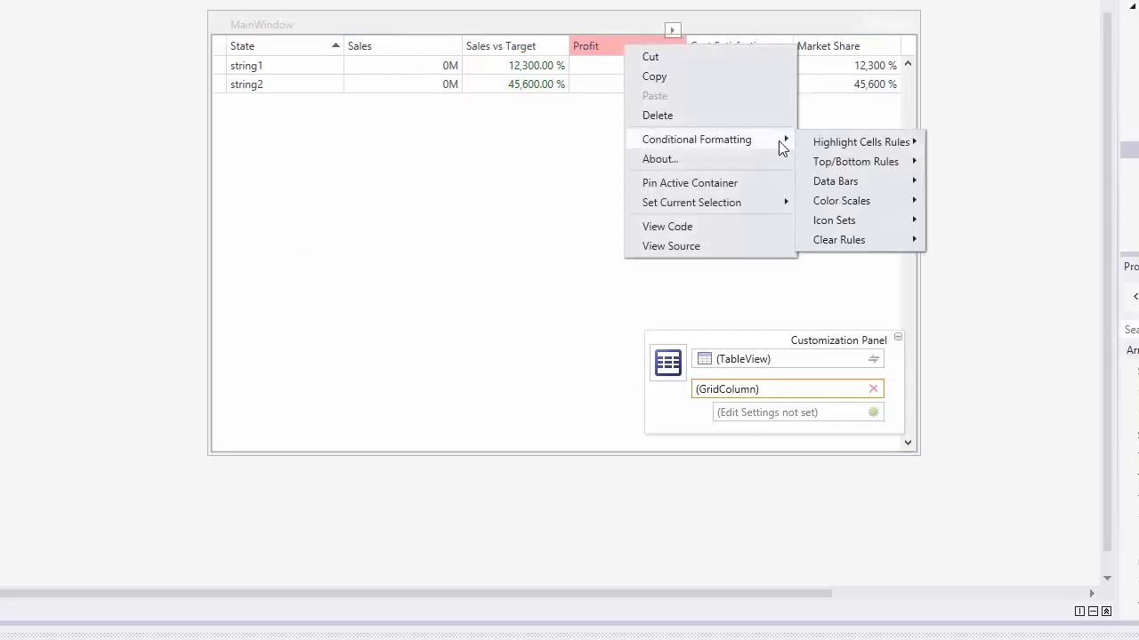
mouse_move(836, 181)
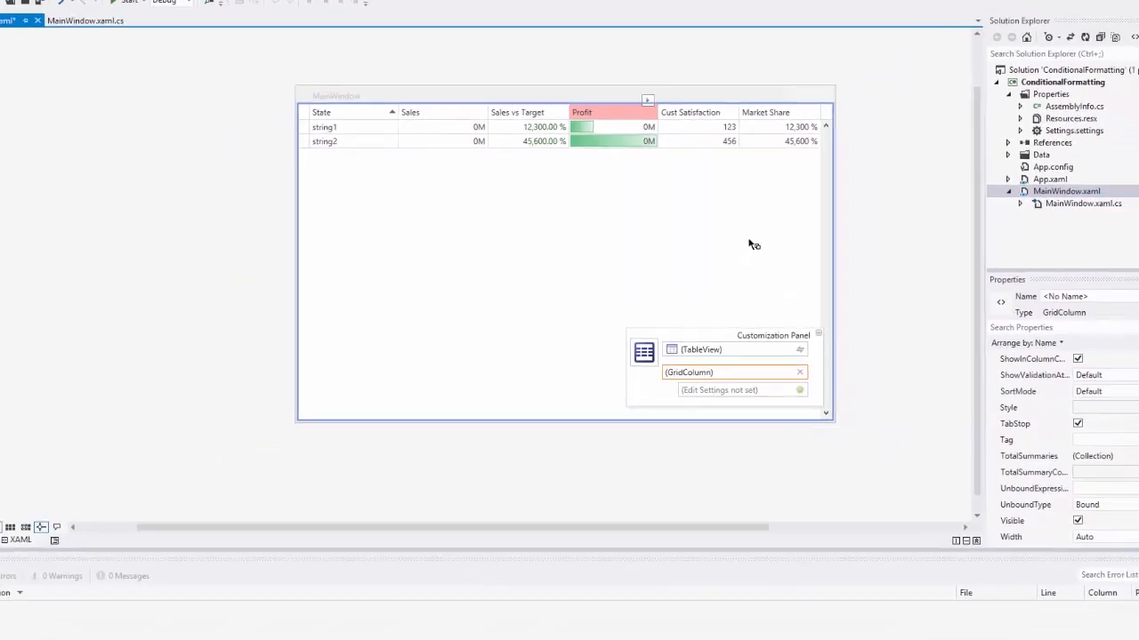
- Select the TableView element in the XAML to show its FormatConditions property
click(86, 516)
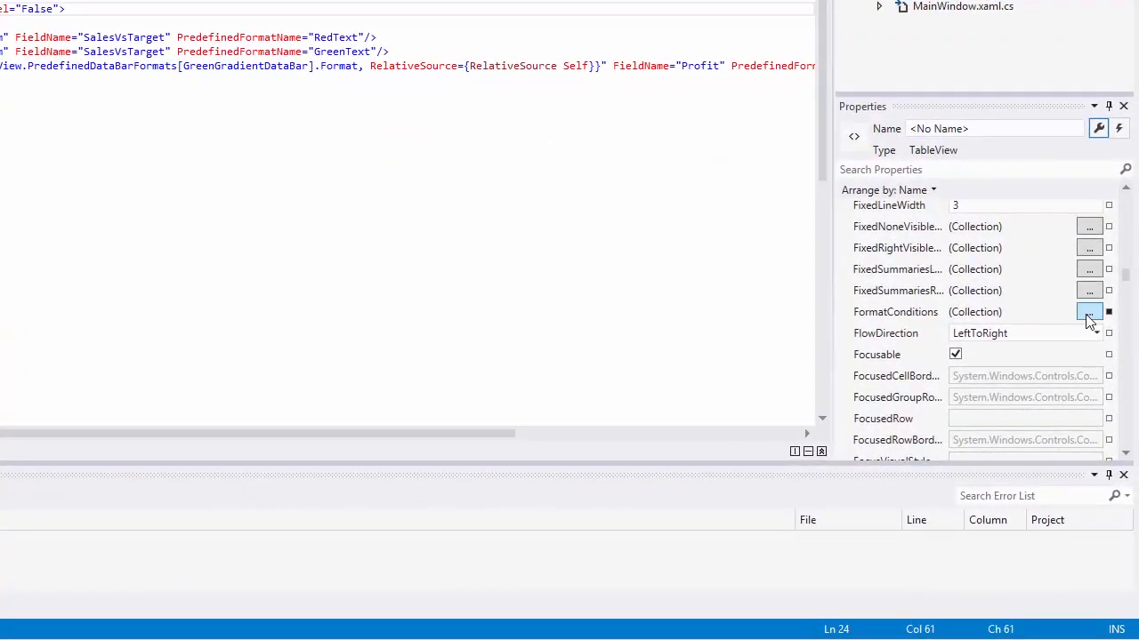
- Add a format condition with the expression Profit Is less than 0 and confirm it
click(1089, 311)
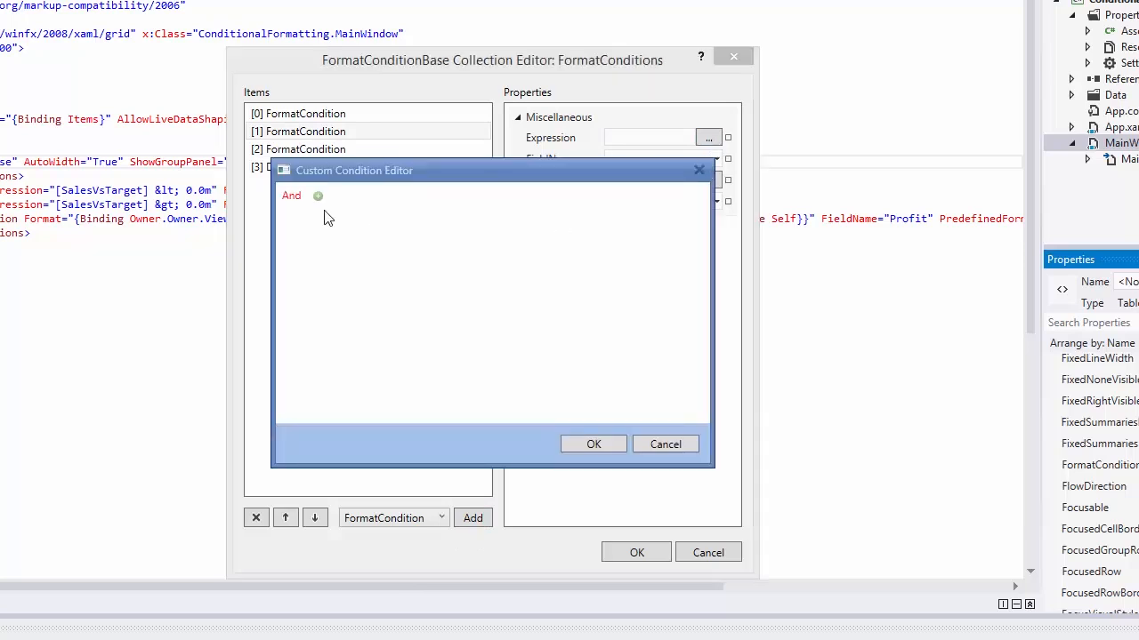
click(317, 196)
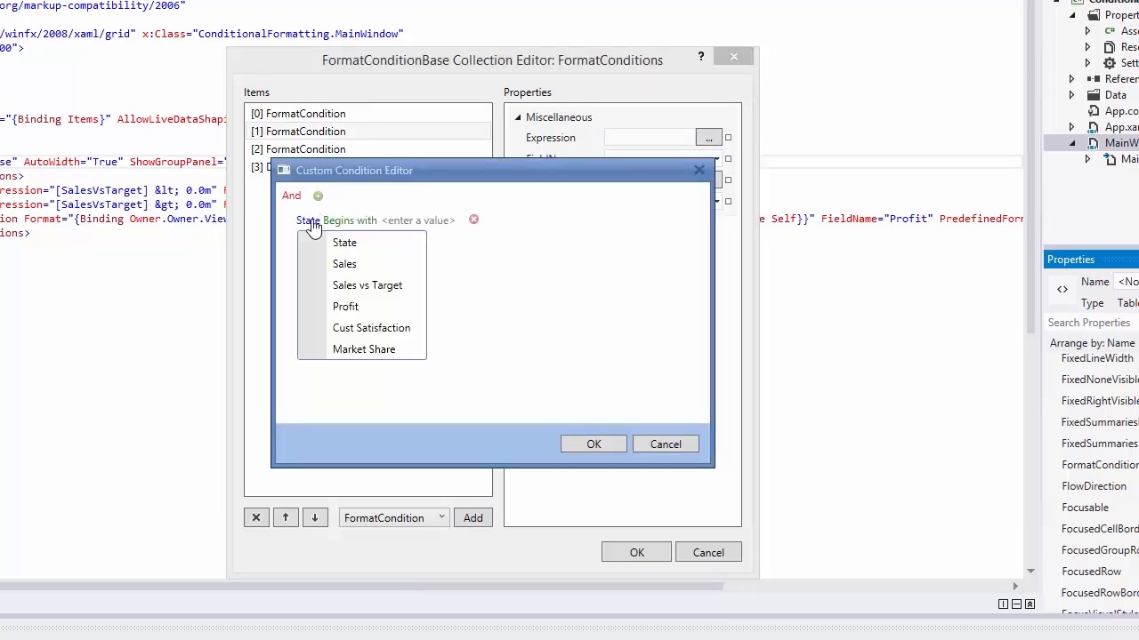
click(345, 306)
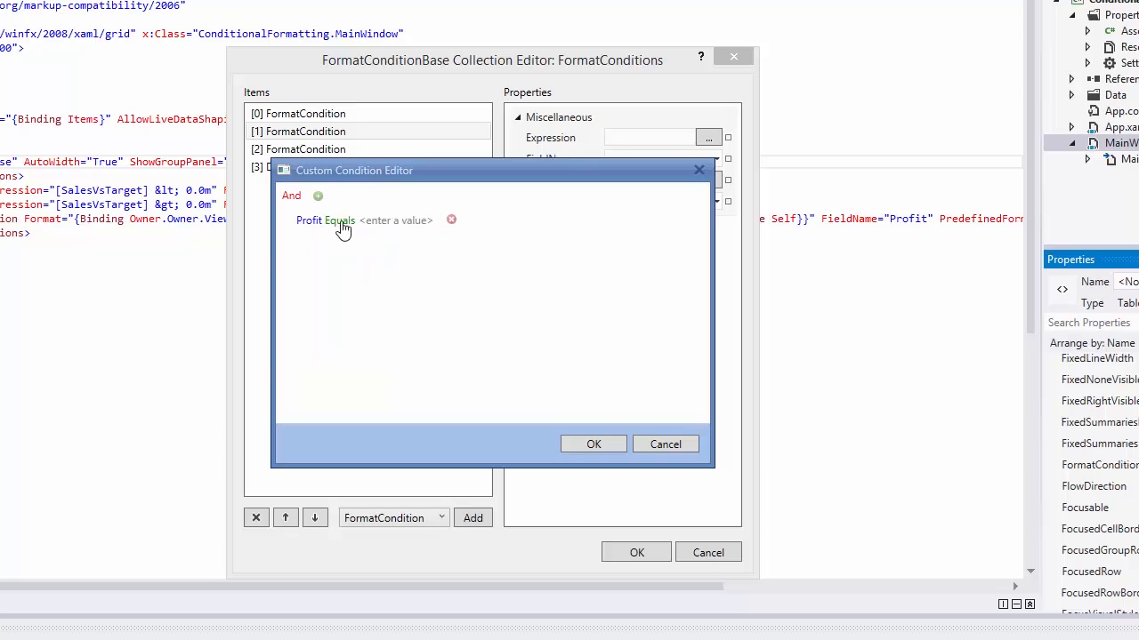
click(338, 221)
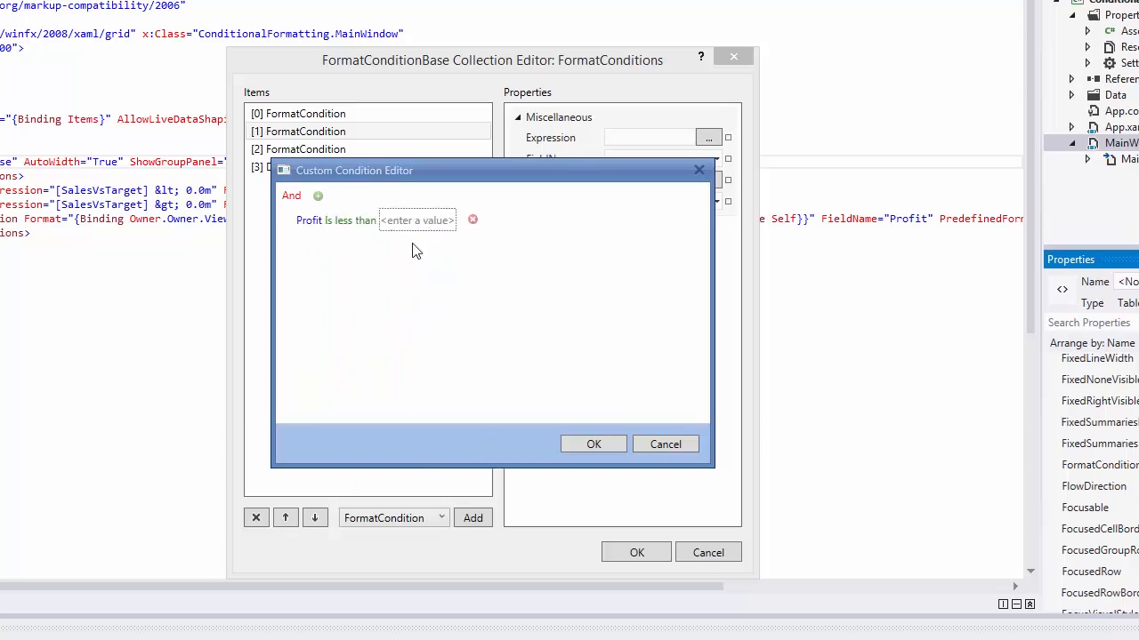
text(0)
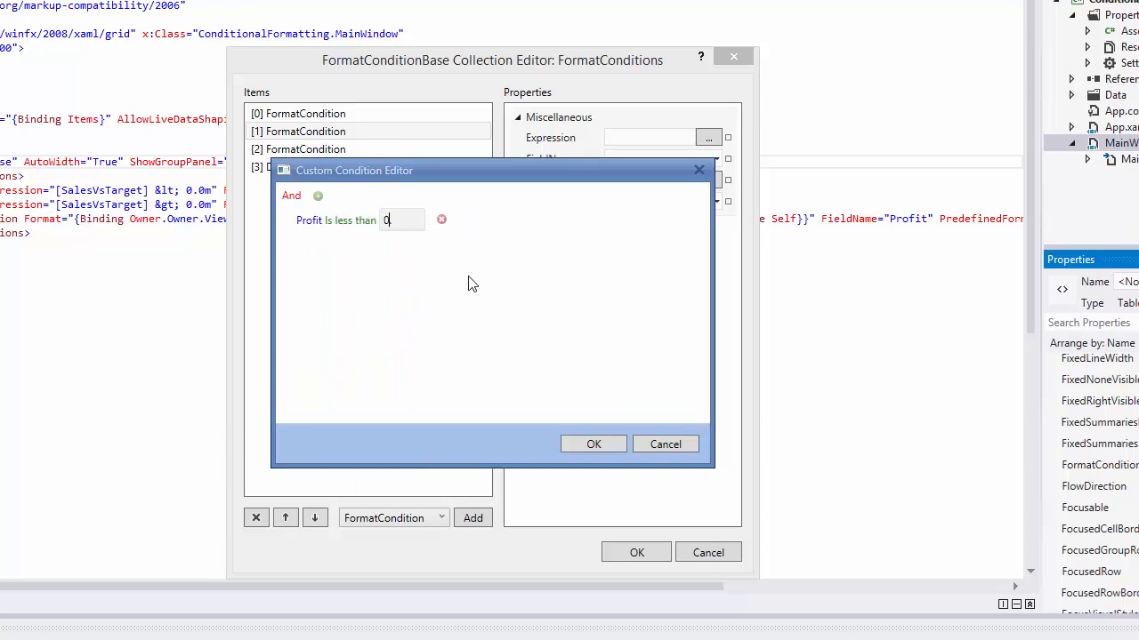
click(593, 444)
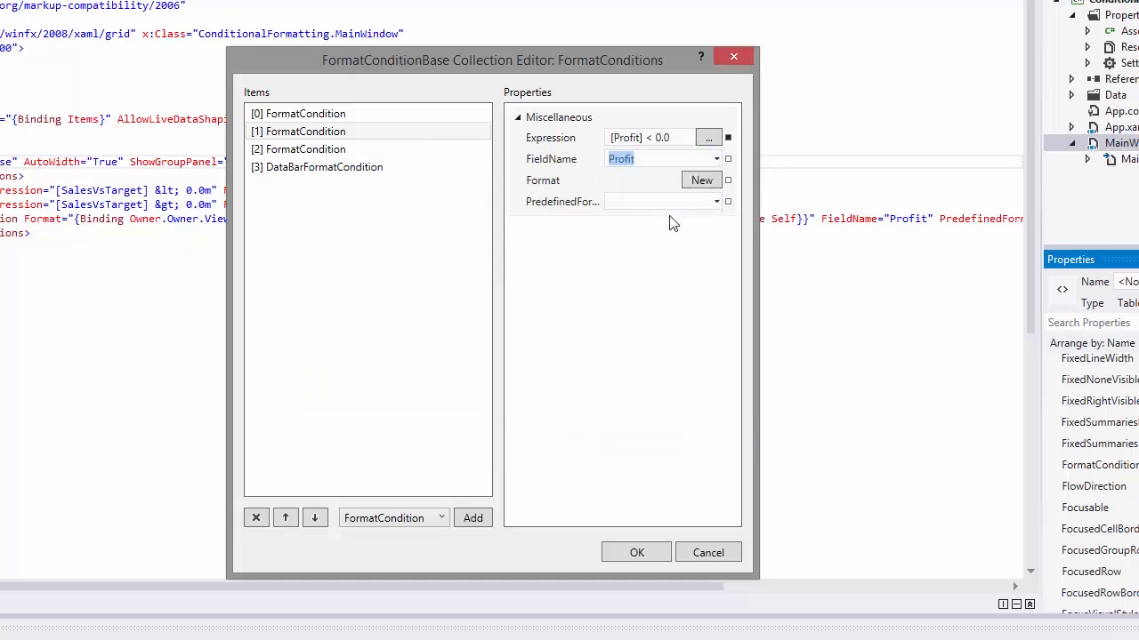
- Give the Profit-below-zero condition a solid red Foreground and confirm the collection editor
click(701, 179)
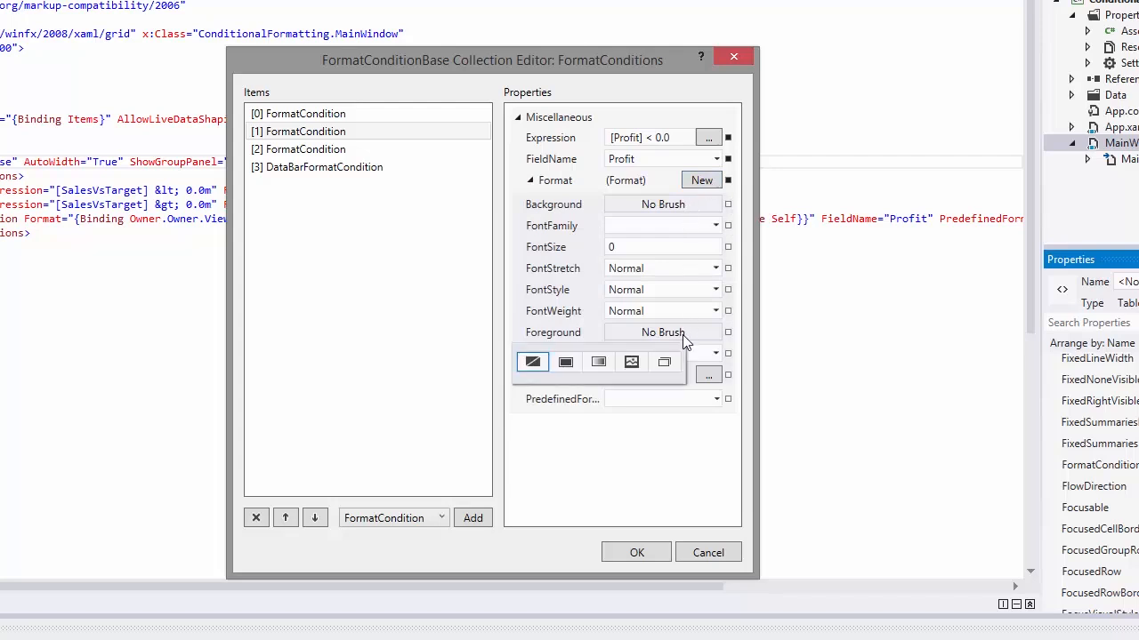
click(567, 362)
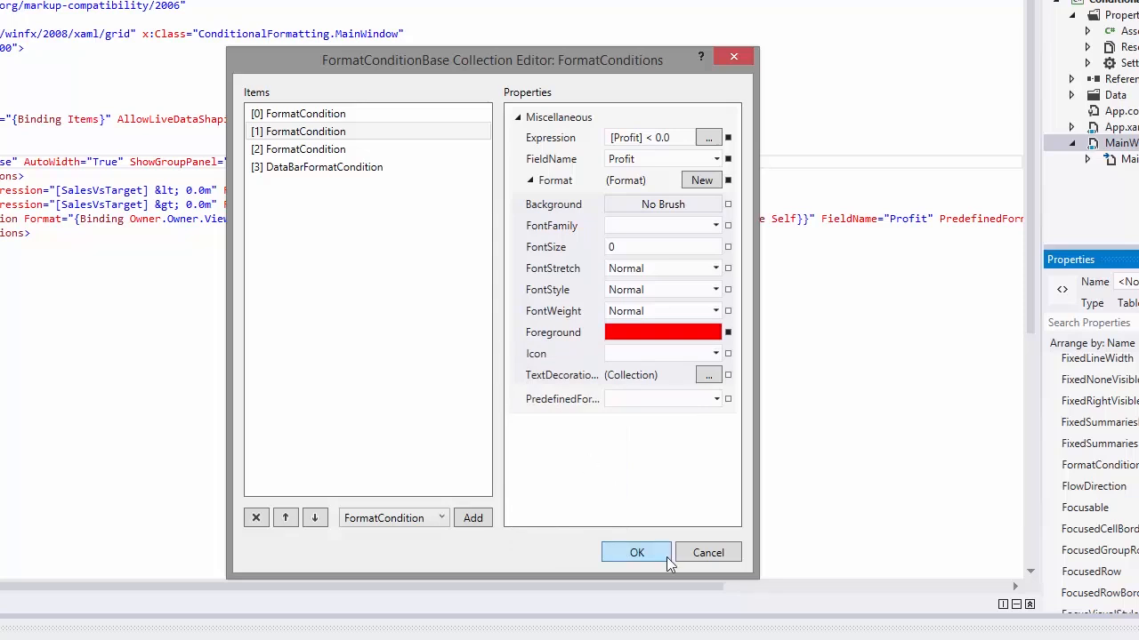
click(637, 552)
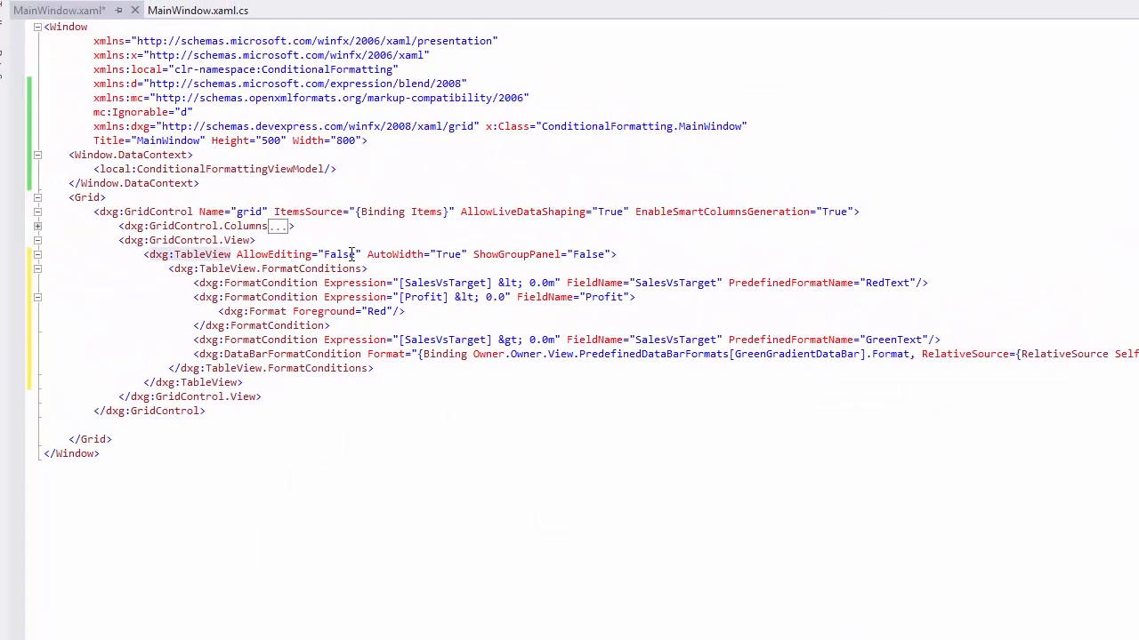
- Start building and launching the ConditionalFormatting app
text(a)
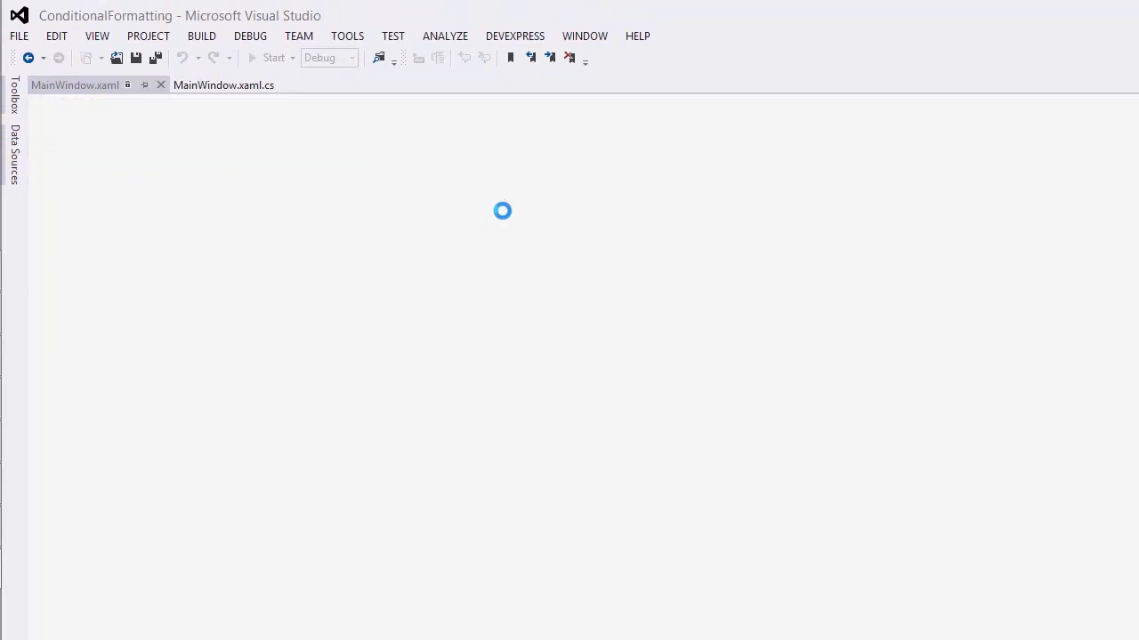
- Give Sales blue data bars and bold the entire row for the top 10% of Sales
click(274, 57)
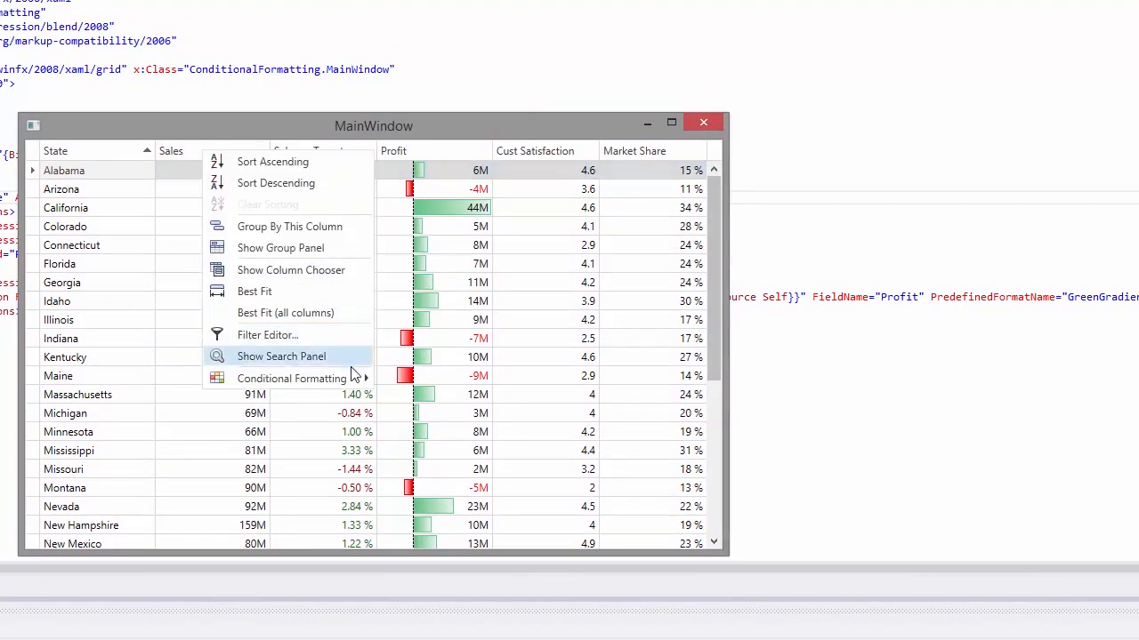
click(291, 377)
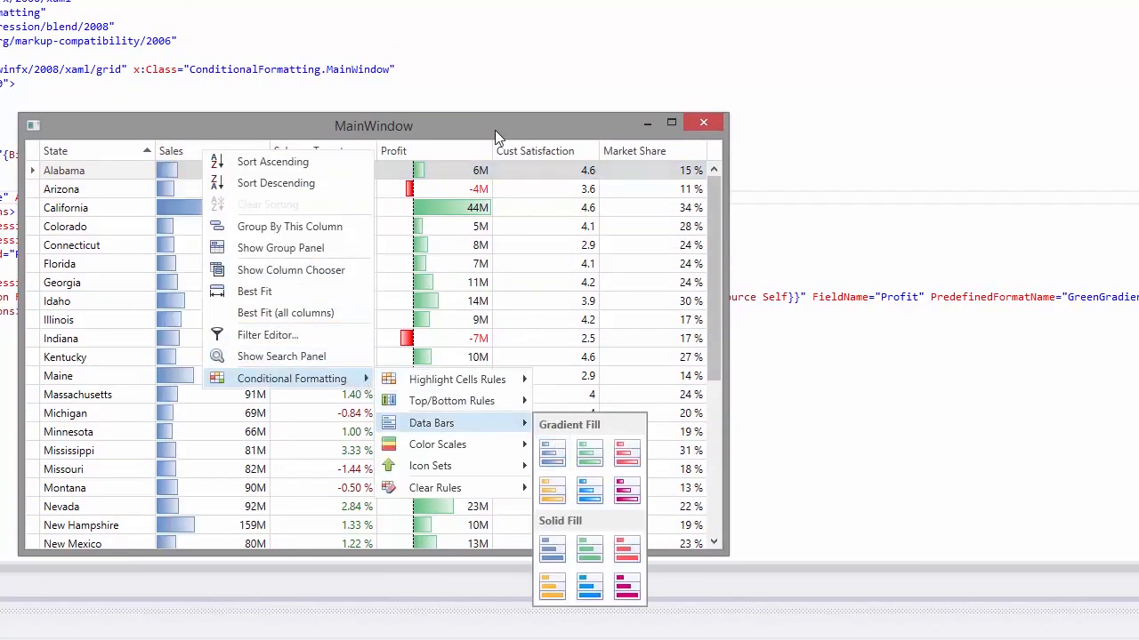
mouse_move(452, 400)
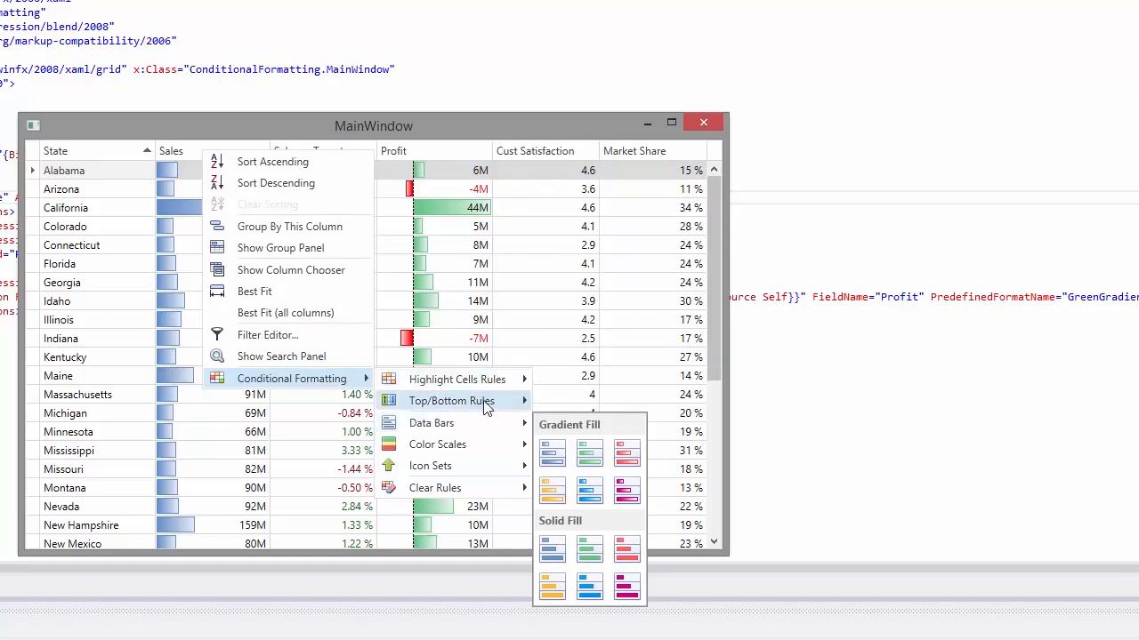
mouse_move(452, 401)
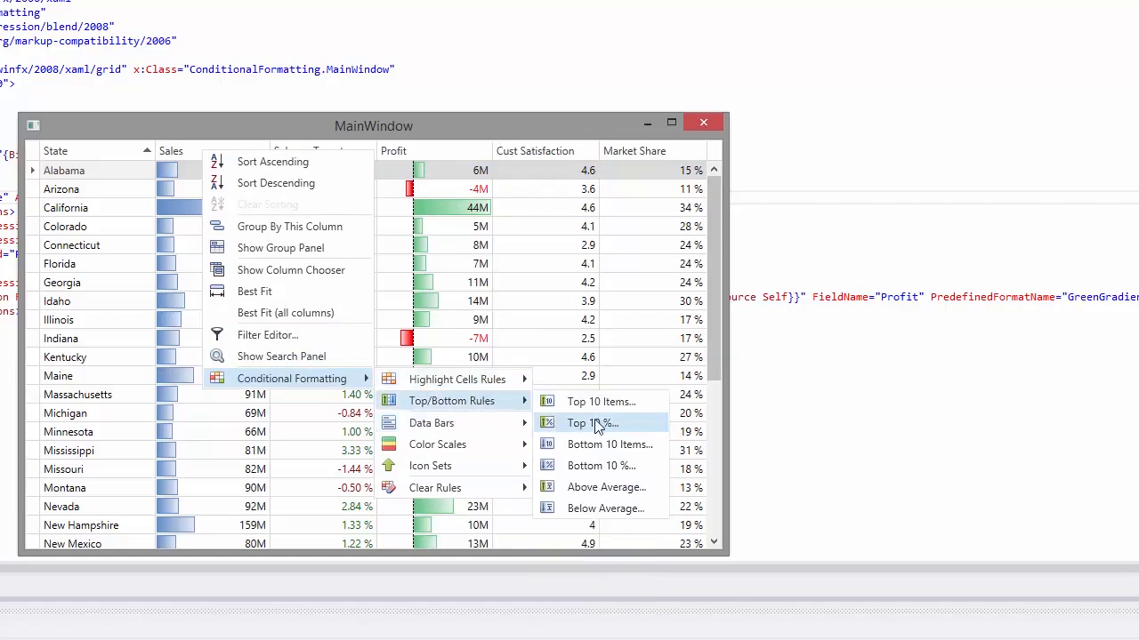
click(590, 424)
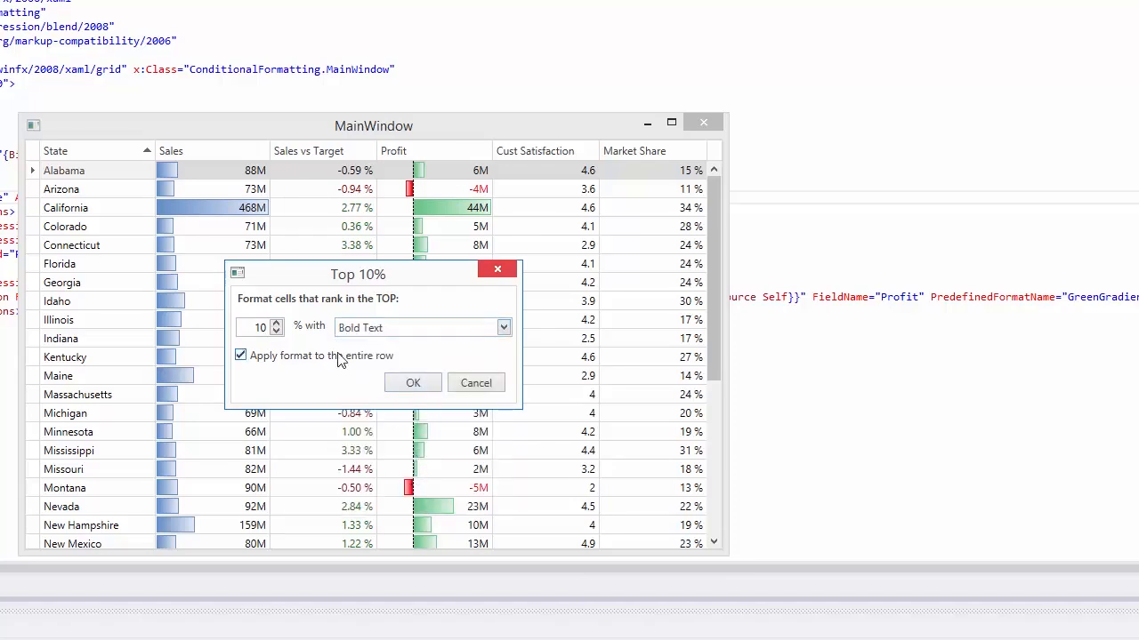
click(413, 382)
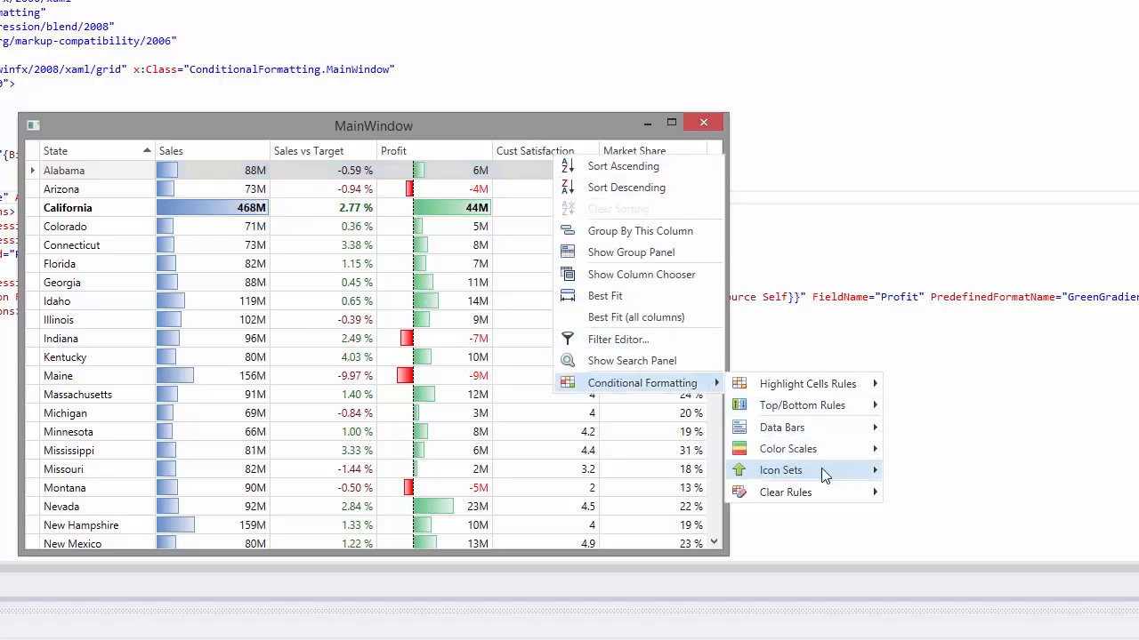
- Apply a directional arrow icon set to Cust Satisfaction and scroll to see South Dakota bold
click(779, 470)
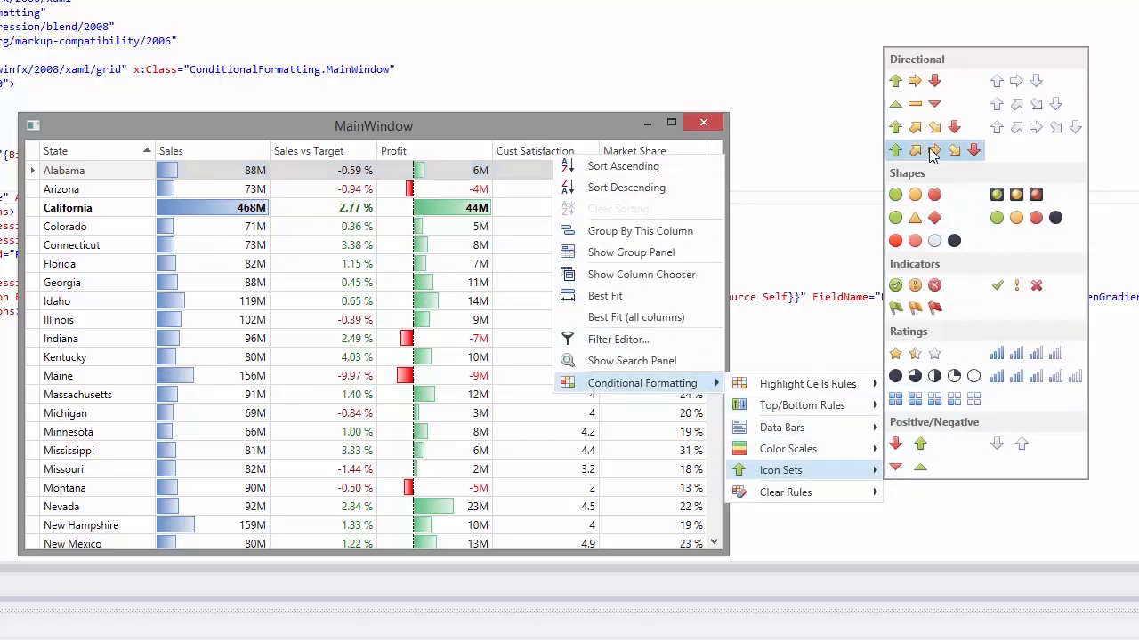
click(914, 150)
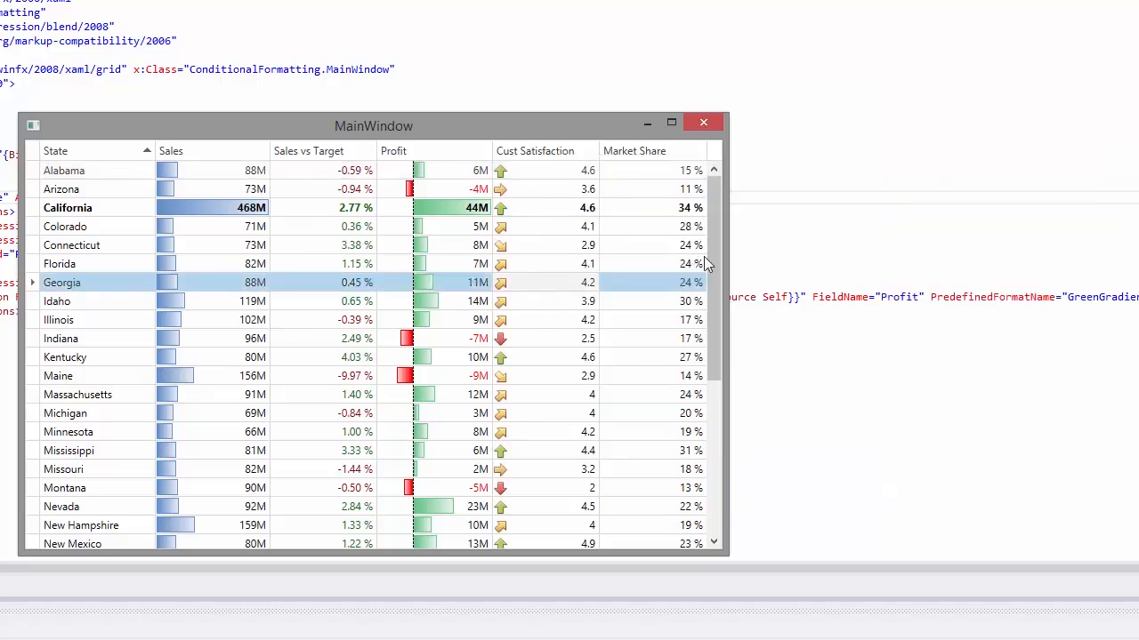
scroll(down, 3)
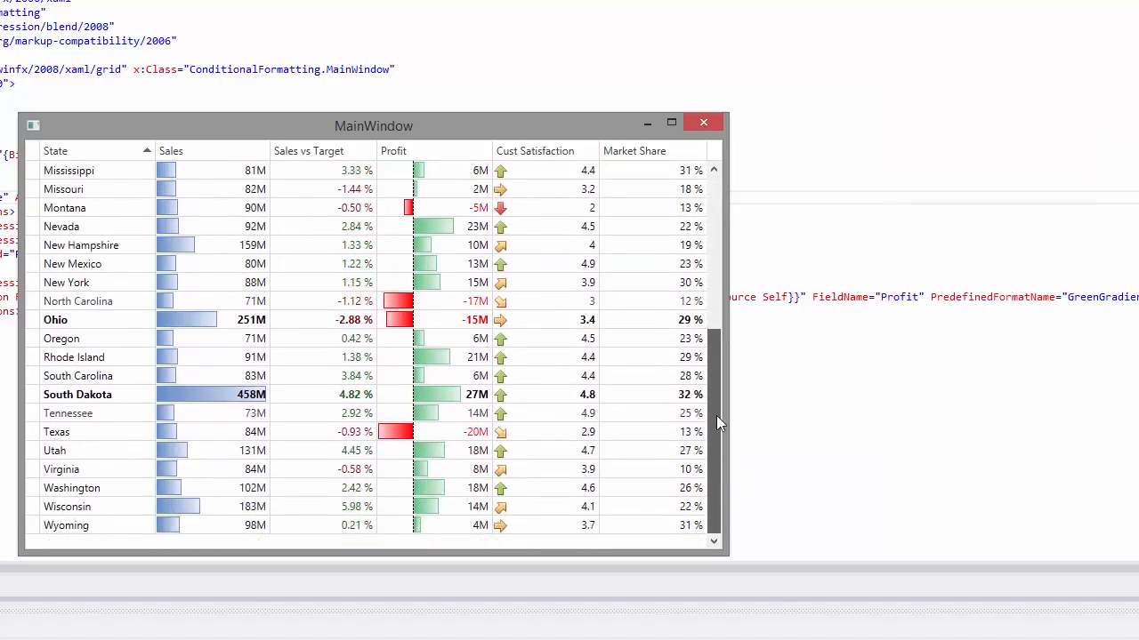